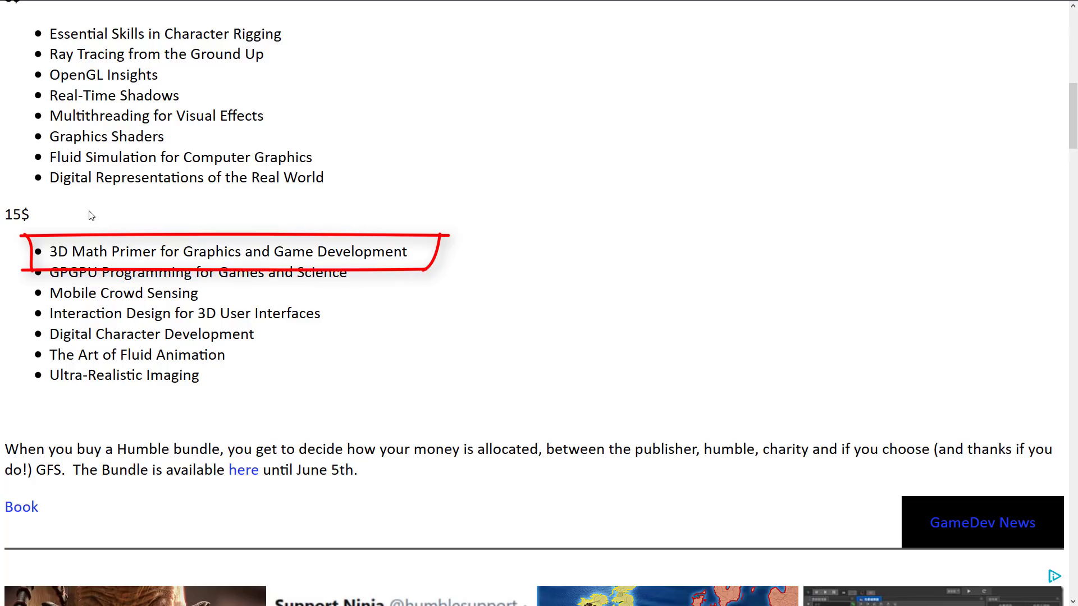
pyautogui.moveTo(131, 256)
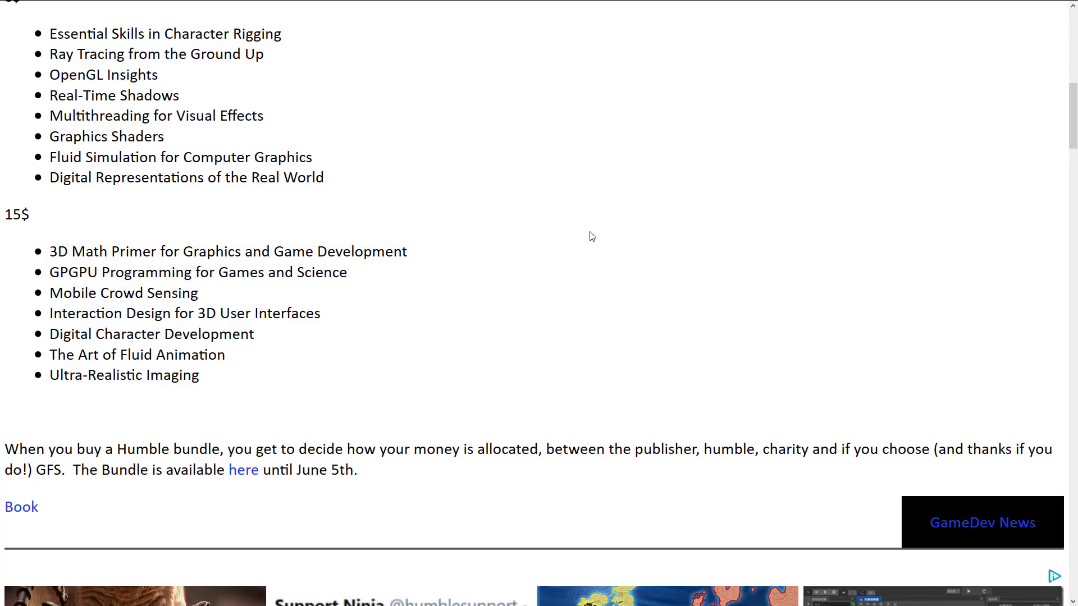
# - Open the Computer Graphics by CRC Press bundle page from the article's link and scroll the tiers
pyautogui.click(243, 470)
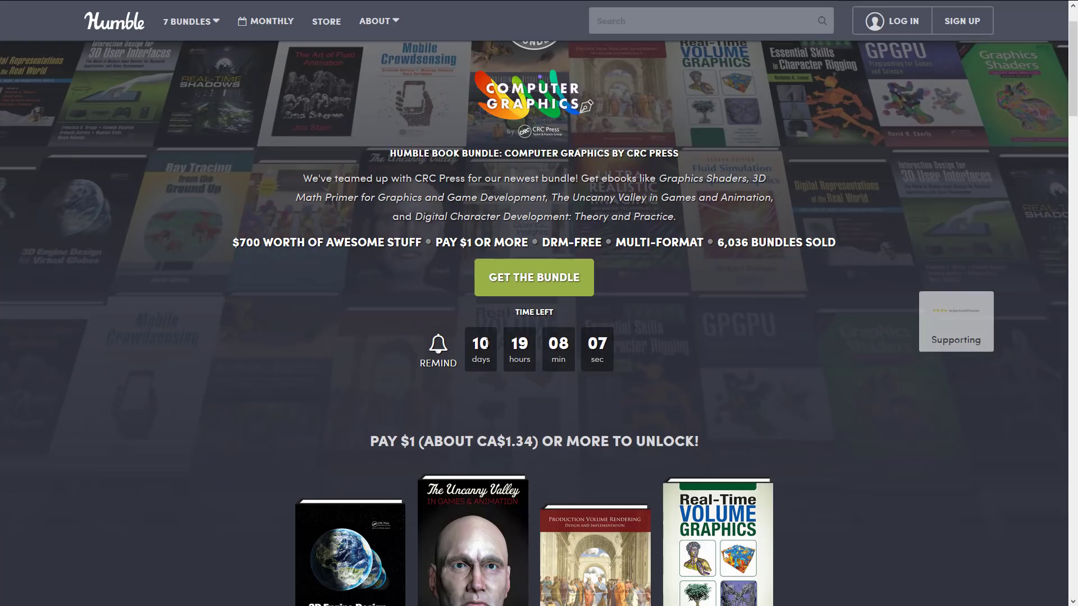
pyautogui.scroll(-3)
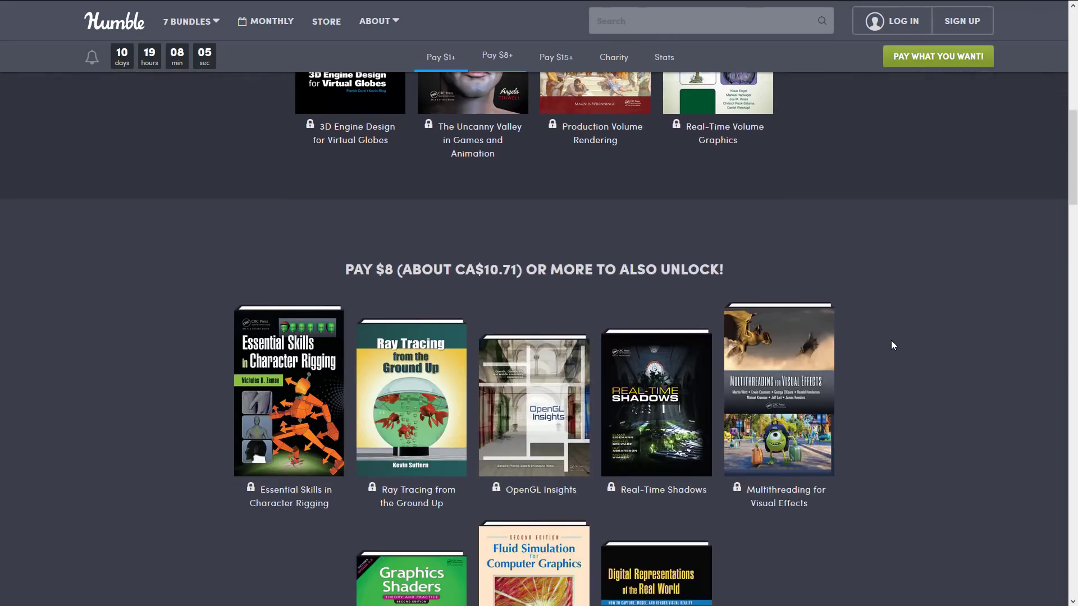
pyautogui.click(556, 57)
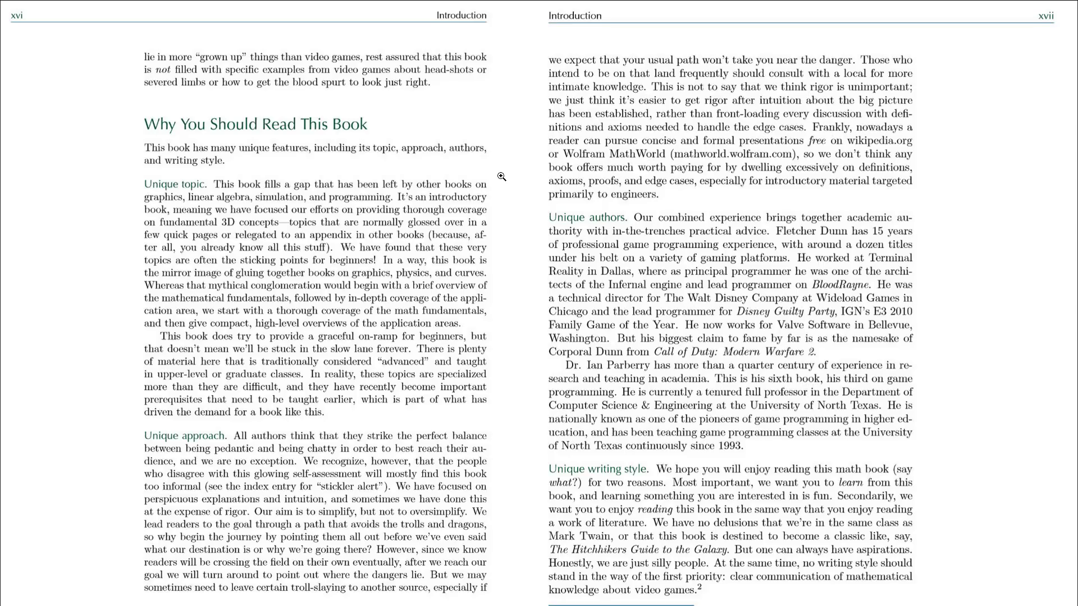
pyautogui.moveTo(309, 376)
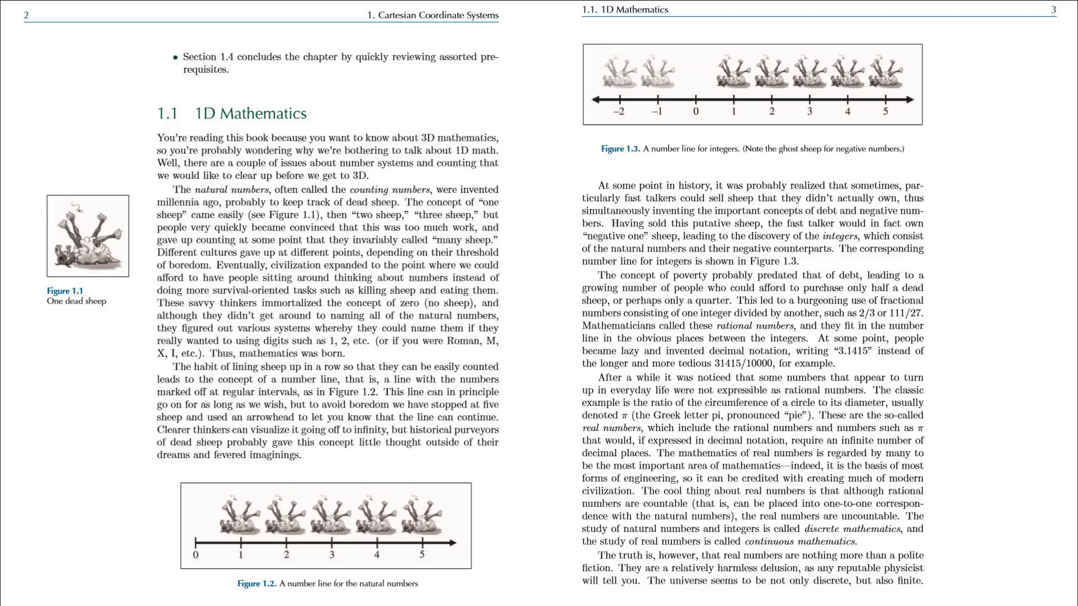
pyautogui.moveTo(384, 532)
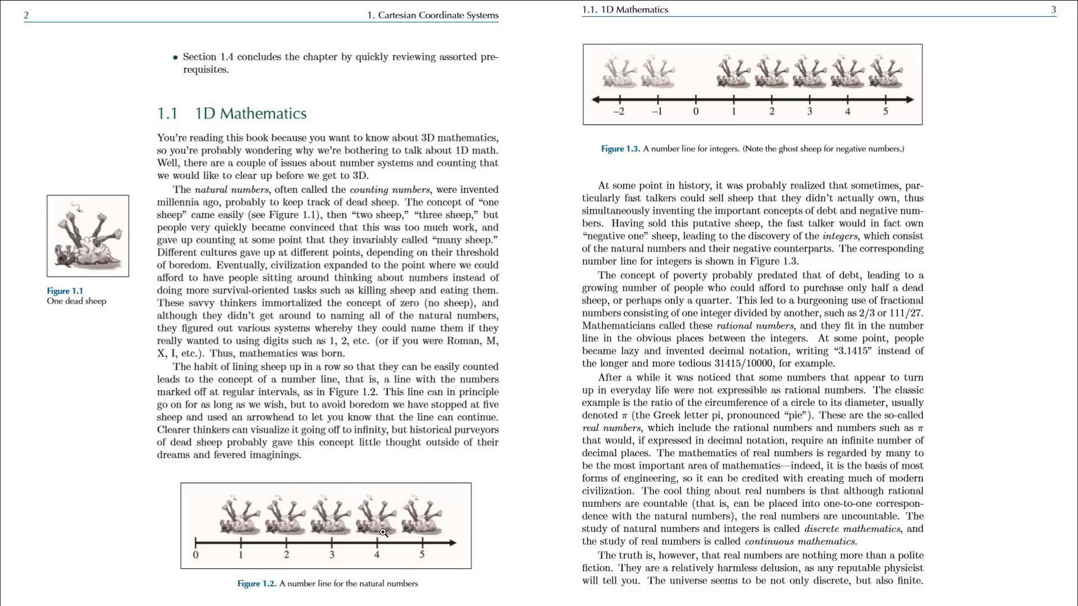
pyautogui.moveTo(845, 160)
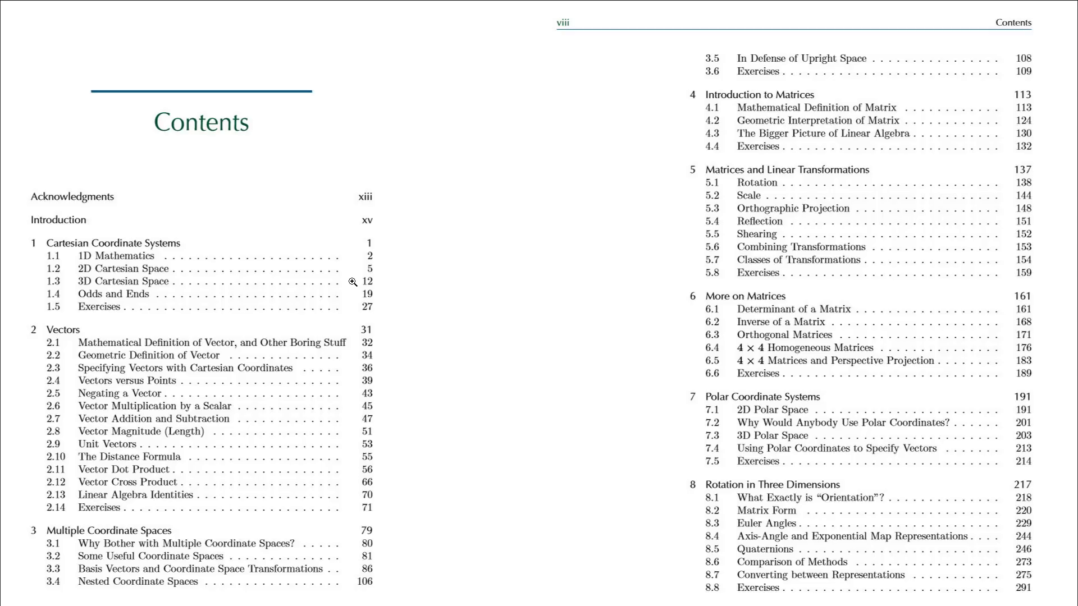
pyautogui.moveTo(135, 445)
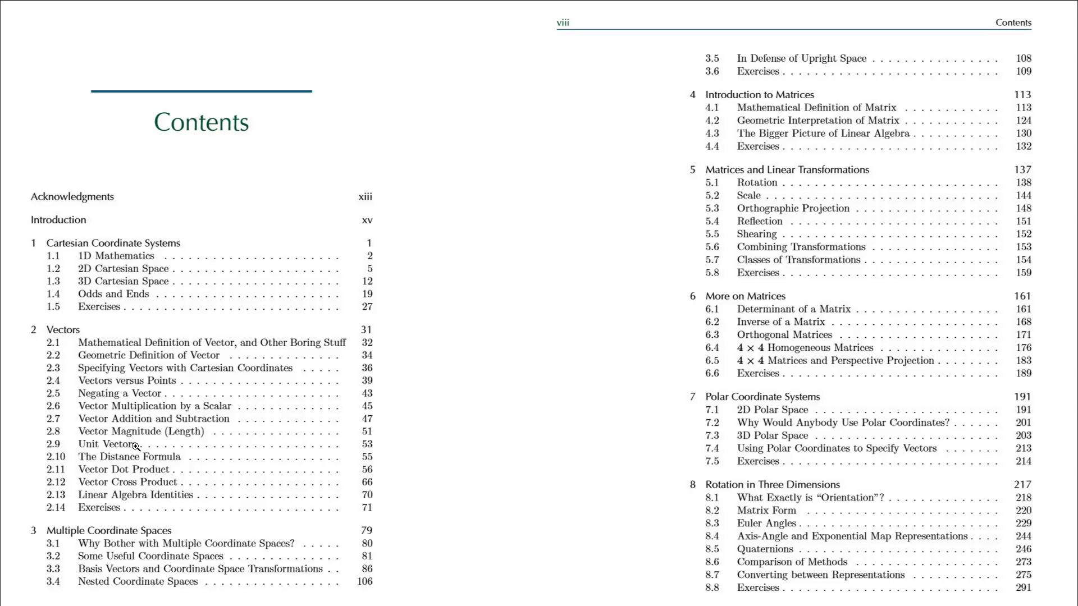
pyautogui.moveTo(195, 404)
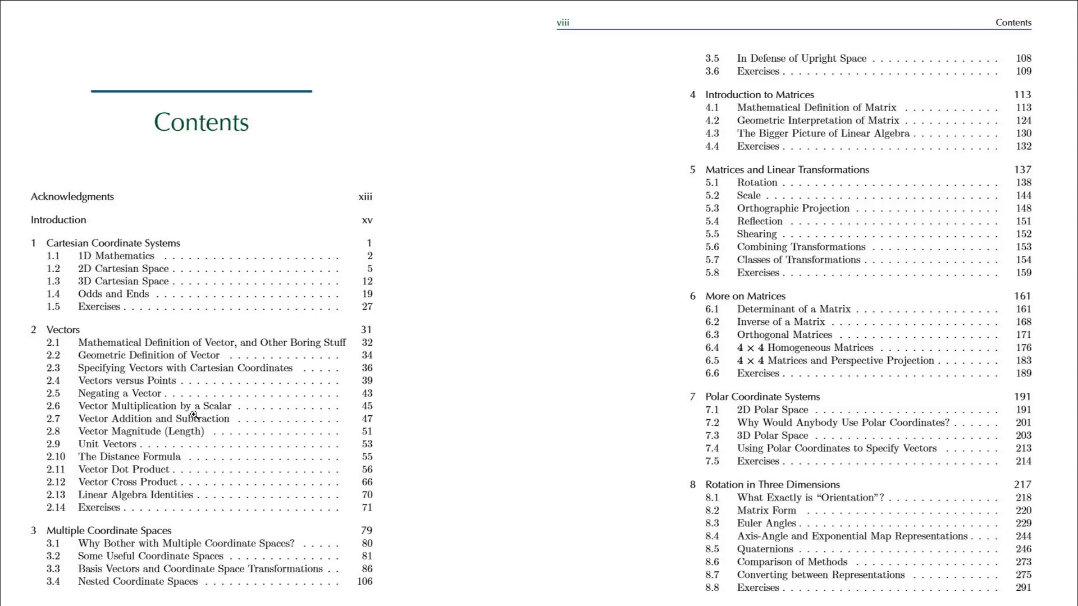
pyautogui.moveTo(182, 543)
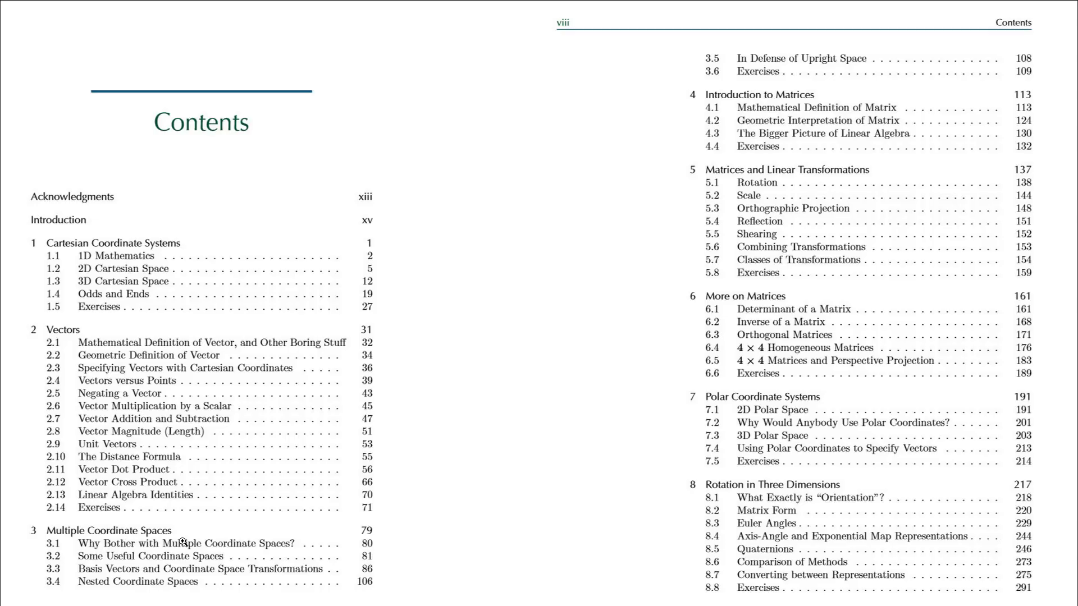
pyautogui.moveTo(200, 544)
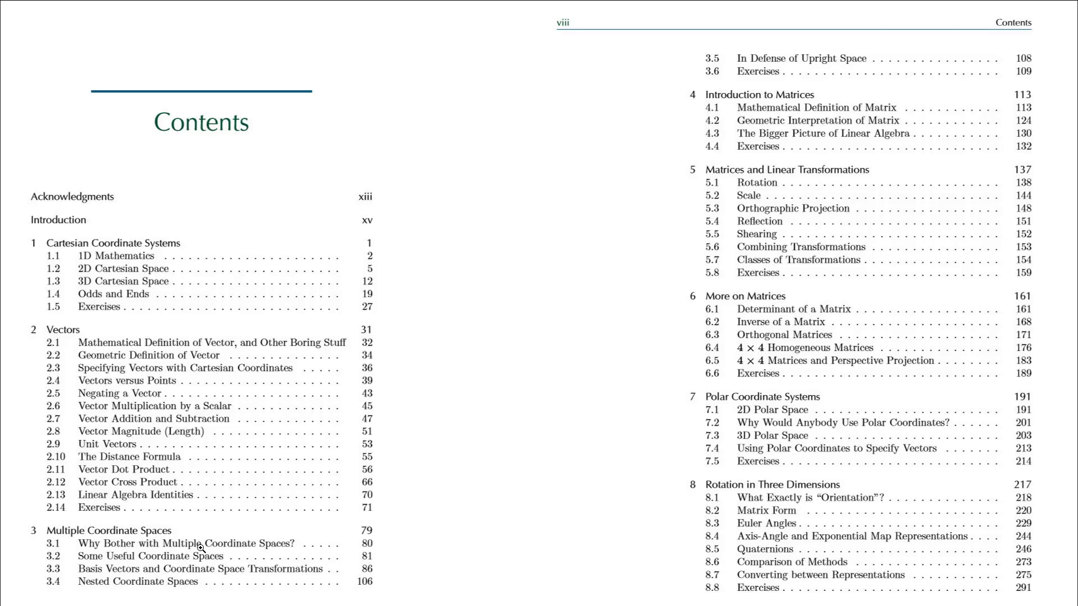
pyautogui.moveTo(837, 533)
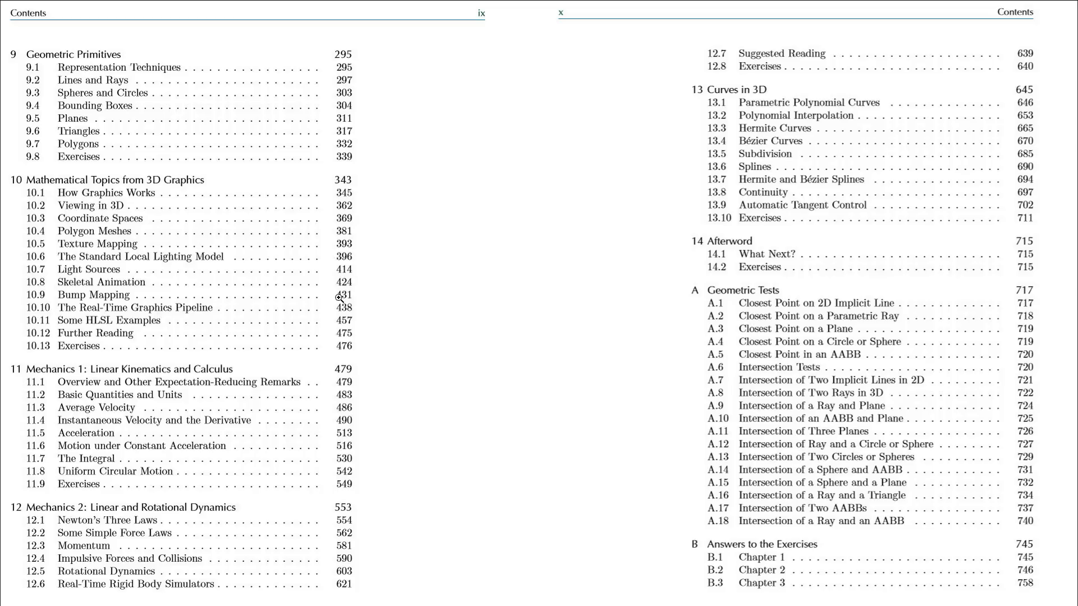
pyautogui.moveTo(358, 332)
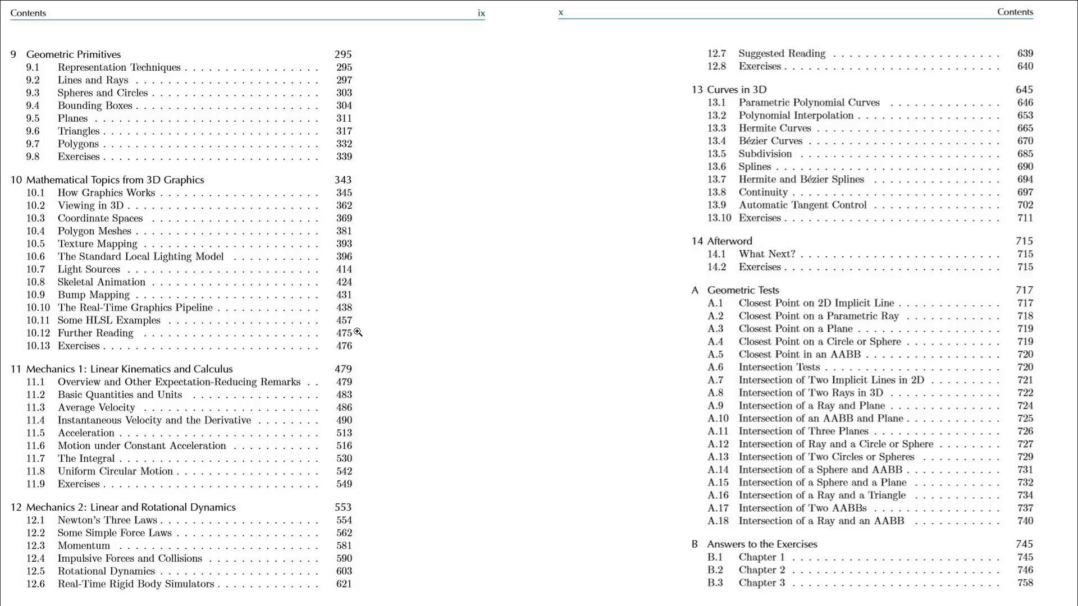
pyautogui.moveTo(802, 281)
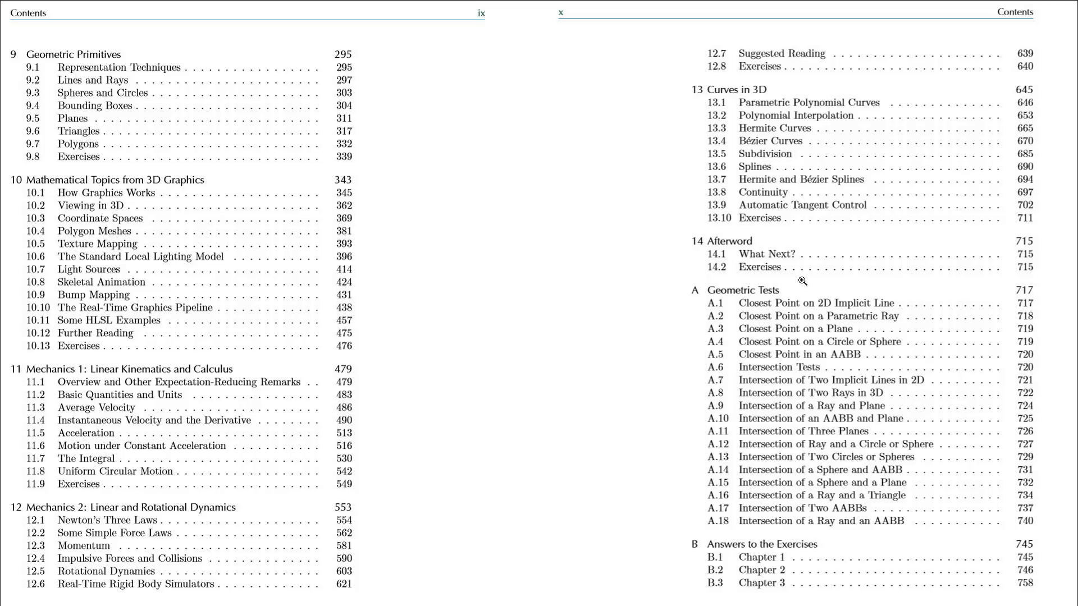
pyautogui.moveTo(900, 366)
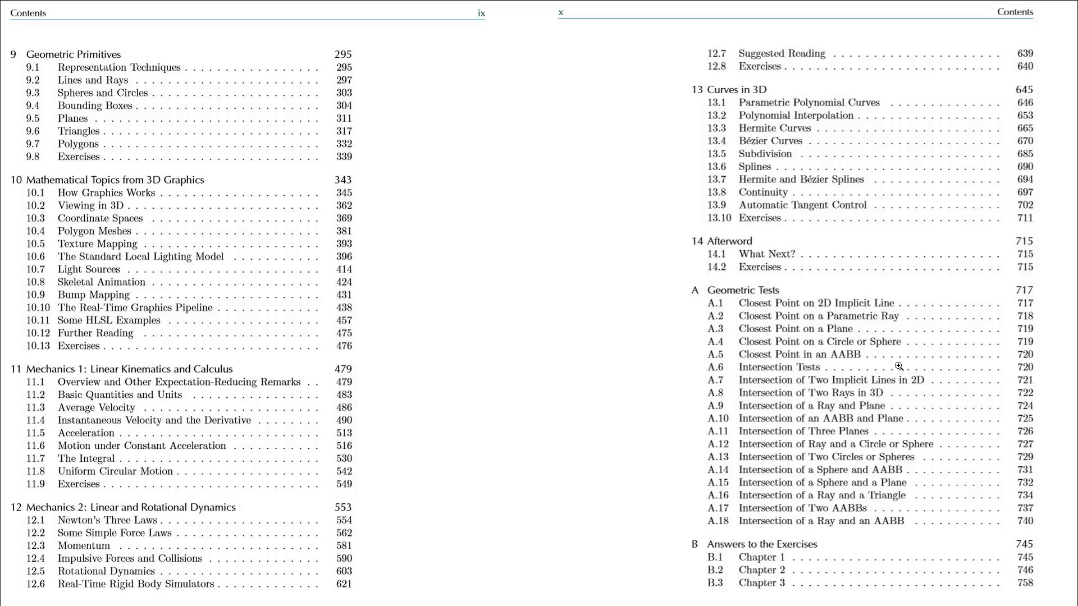
pyautogui.moveTo(900, 554)
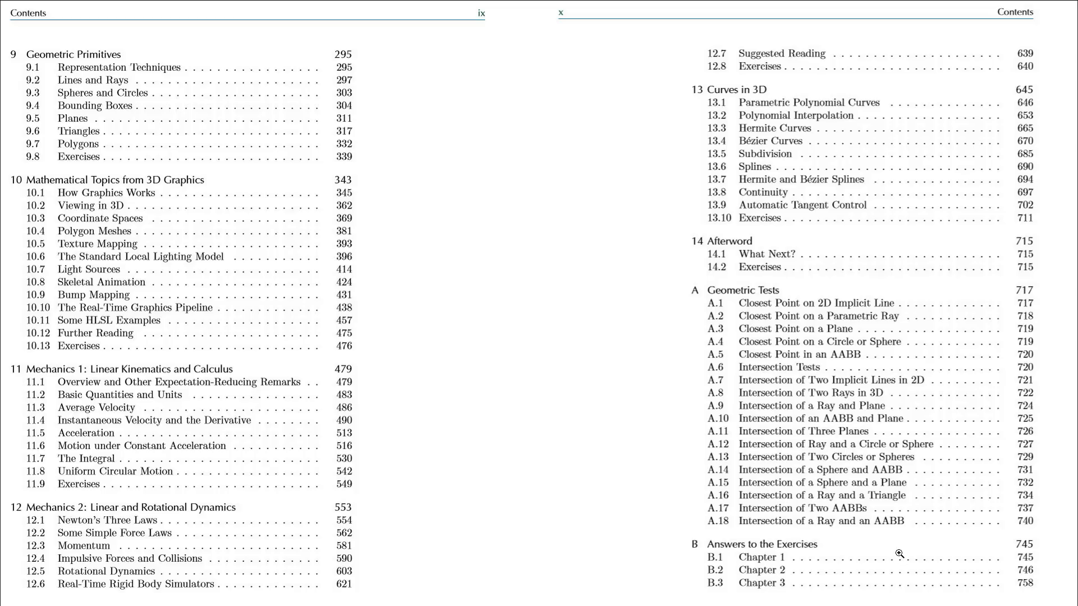
pyautogui.moveTo(896, 546)
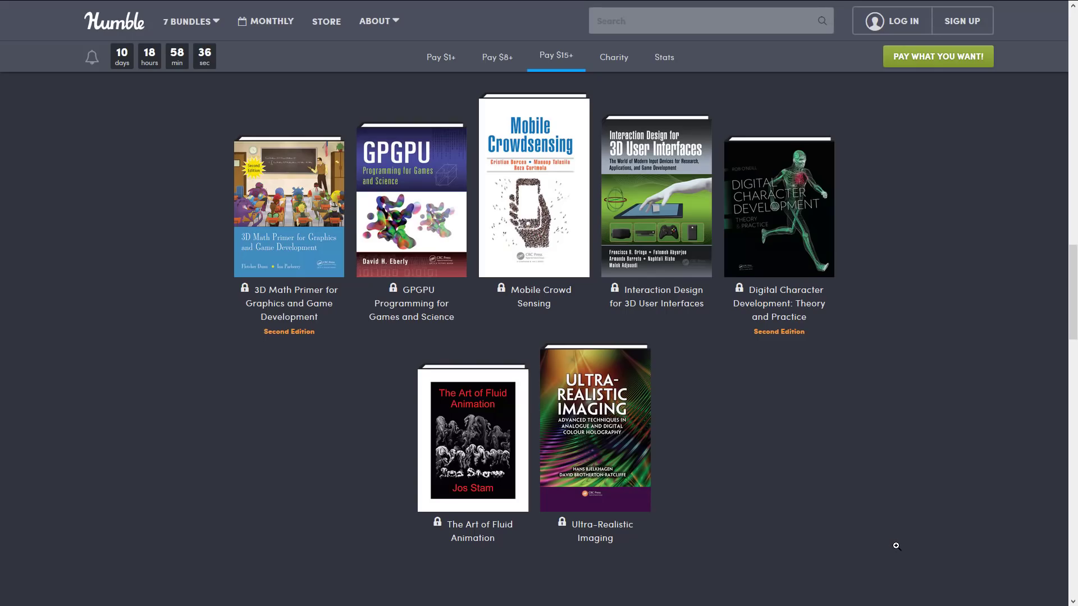
pyautogui.moveTo(288, 200)
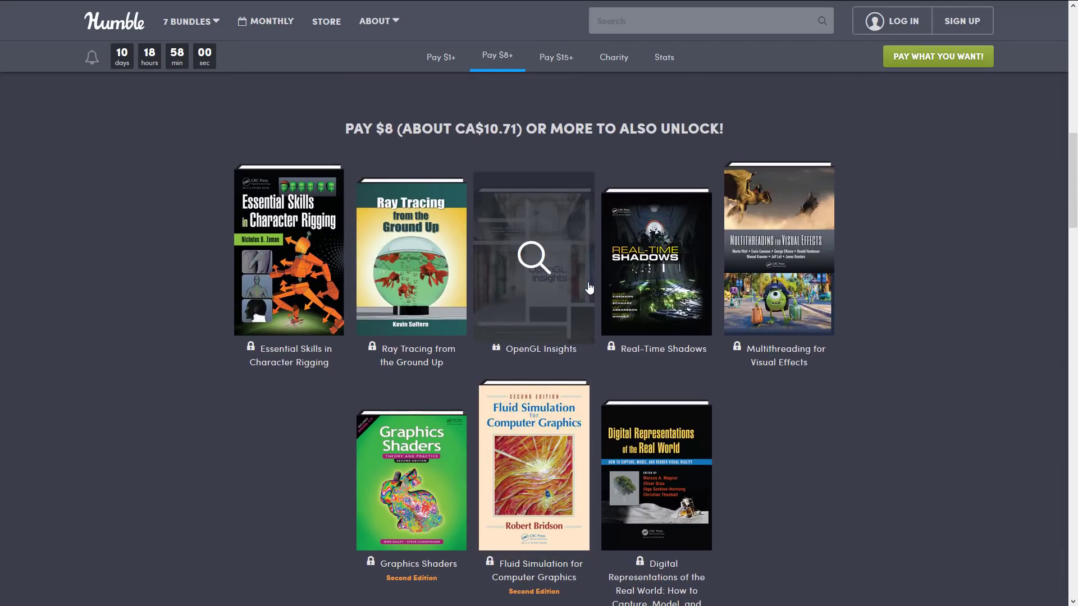
pyautogui.click(441, 57)
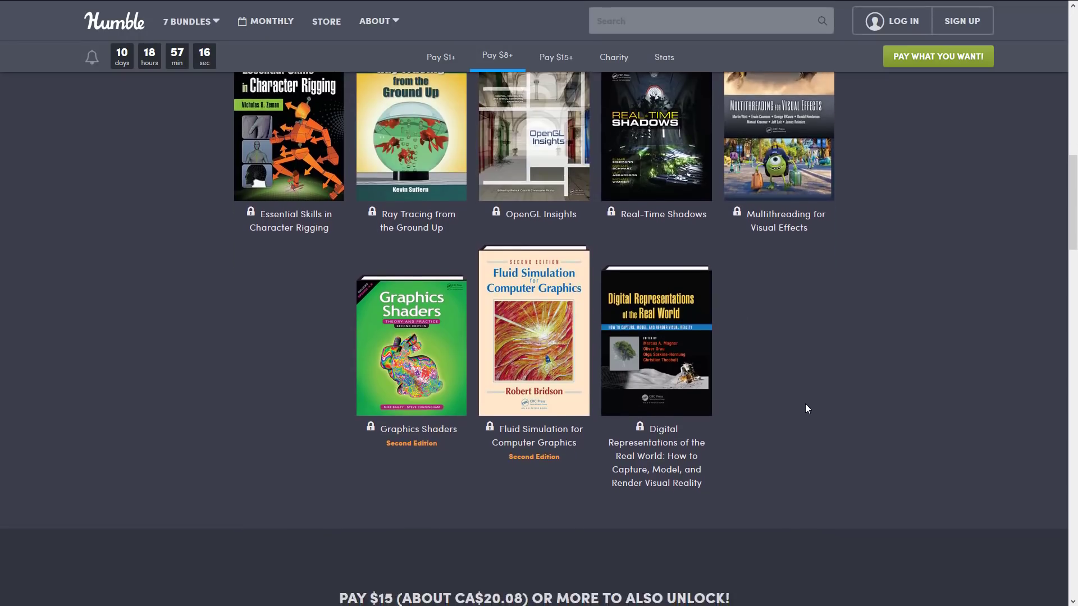
pyautogui.click(555, 56)
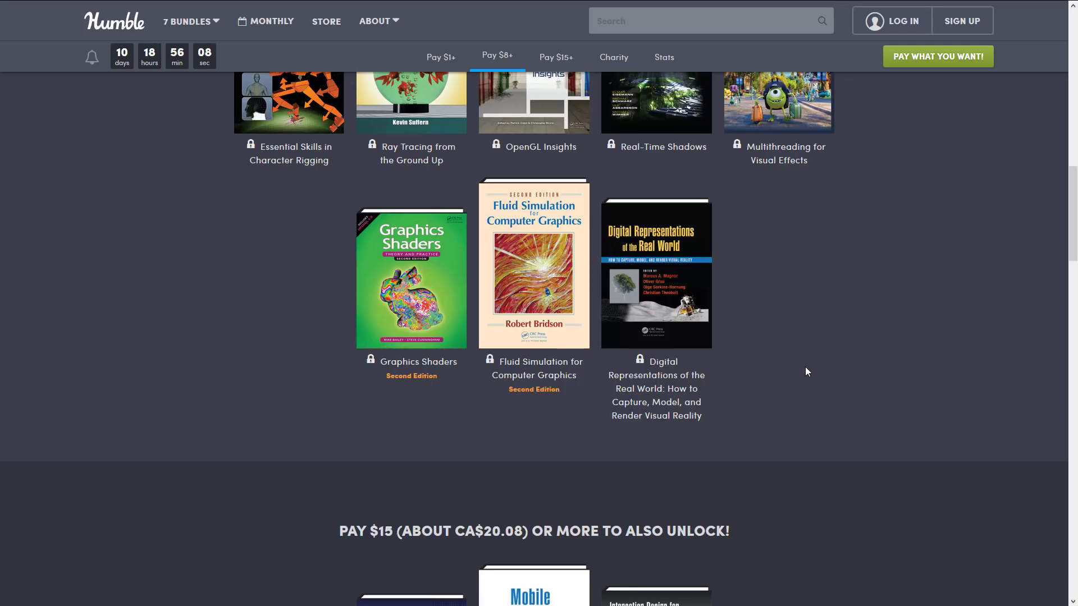
# - Scroll to the $15 tier showing 3D Math Primer, GPGPU and Digital Character Development
pyautogui.scroll(-3)
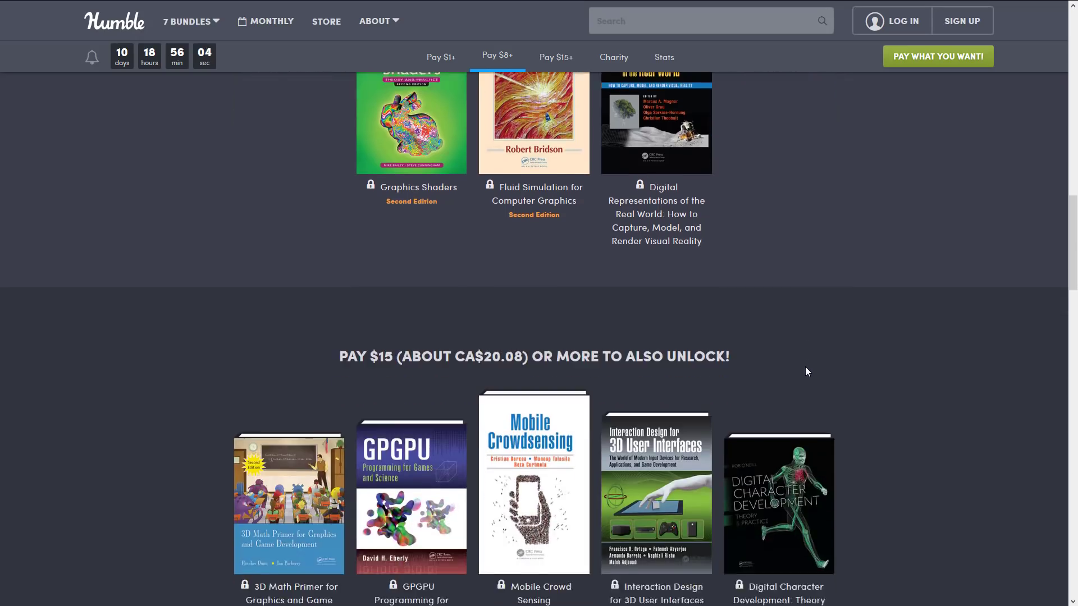
pyautogui.scroll(-3)
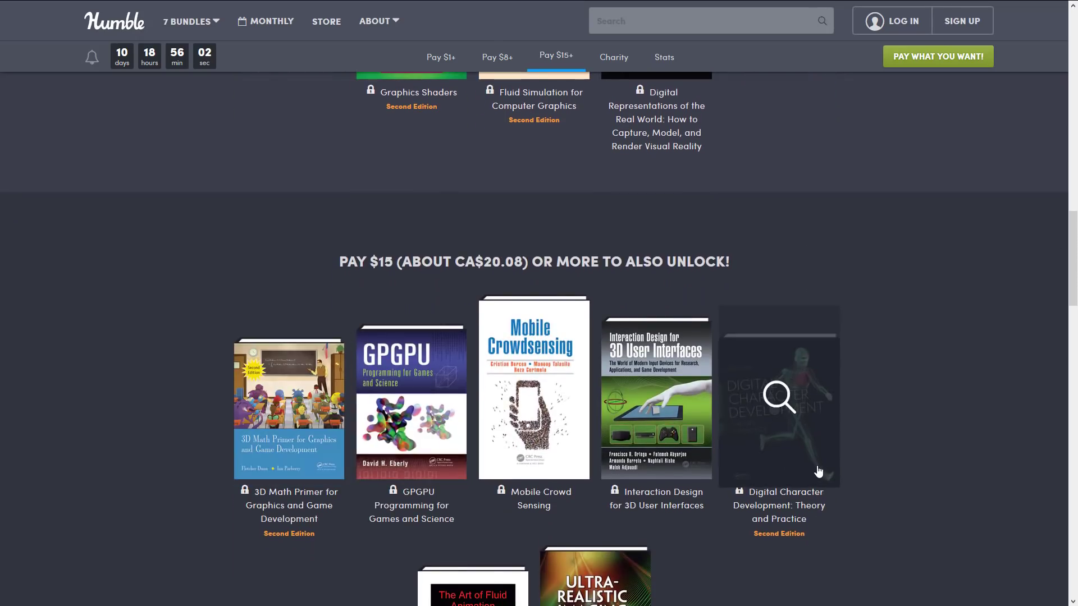